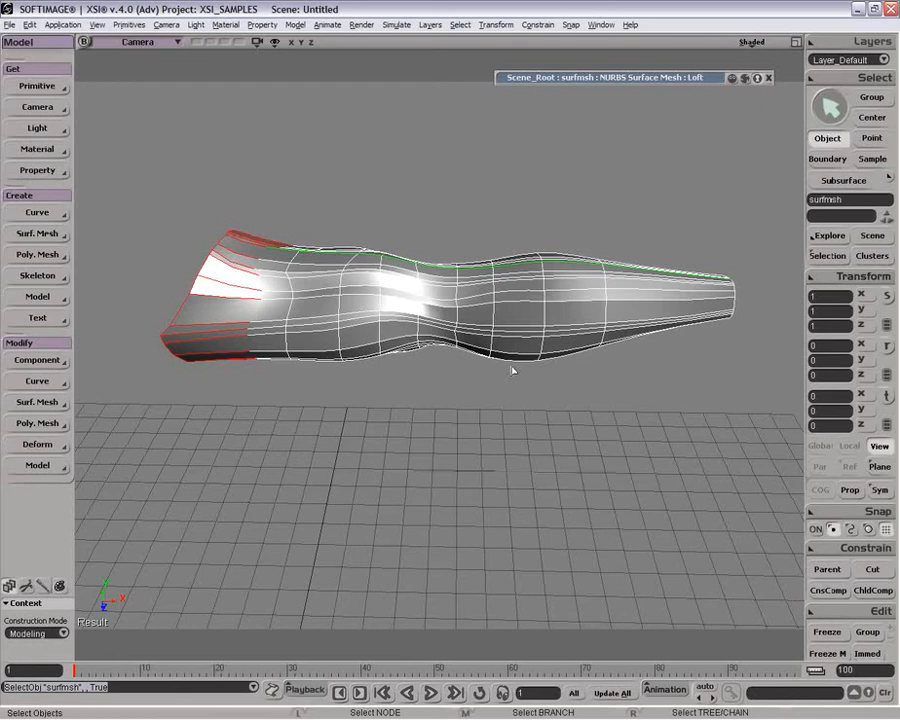
{"action": "mouse_move", "coordinate": [196, 132]}
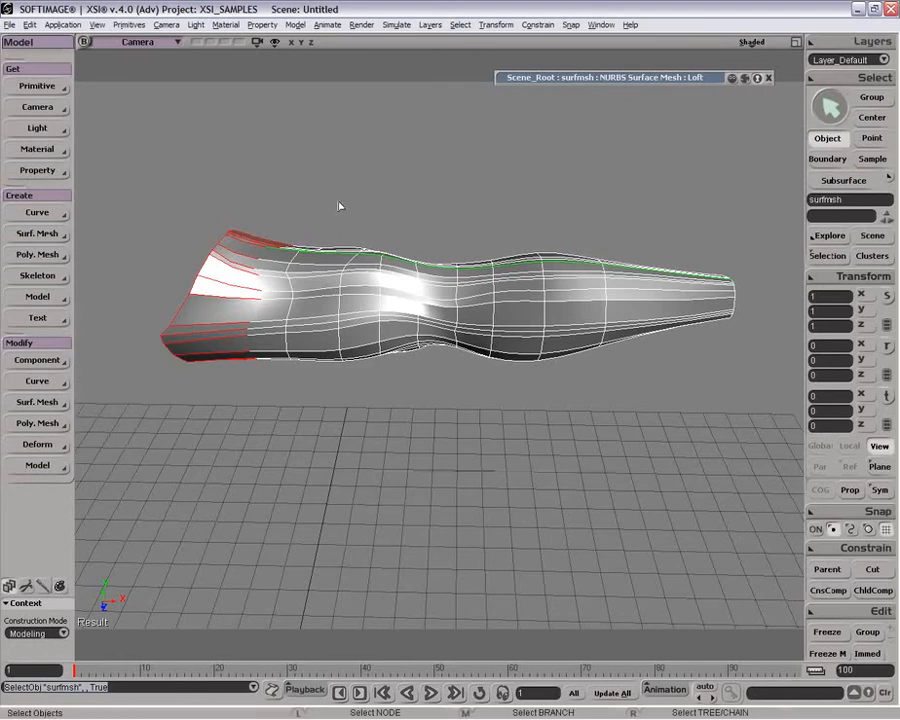
{"action": "mouse_move", "coordinate": [288, 230]}
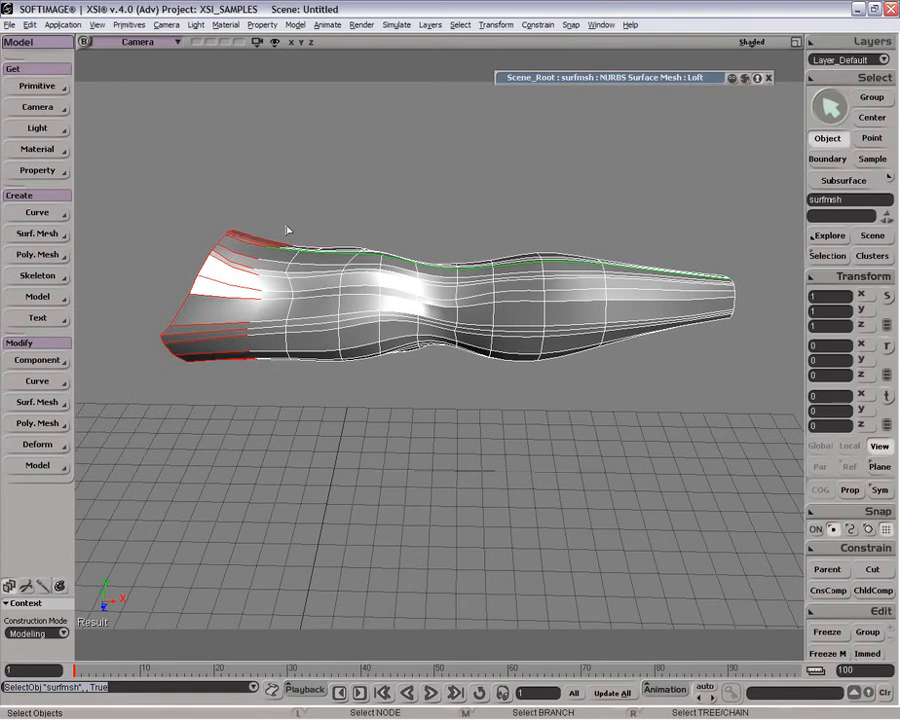
{"action": "mouse_move", "coordinate": [264, 228]}
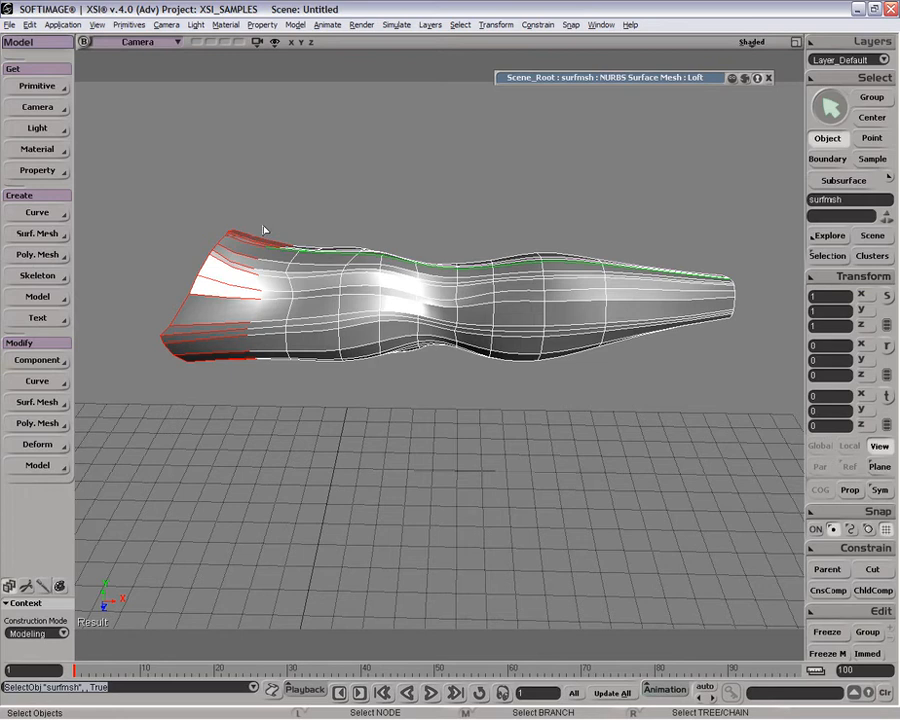
Convert the lofted NURBS surface to a polygon mesh with Nurbs To Mesh, settings moved aside
{"action": "left_click", "coordinate": [36, 232]}
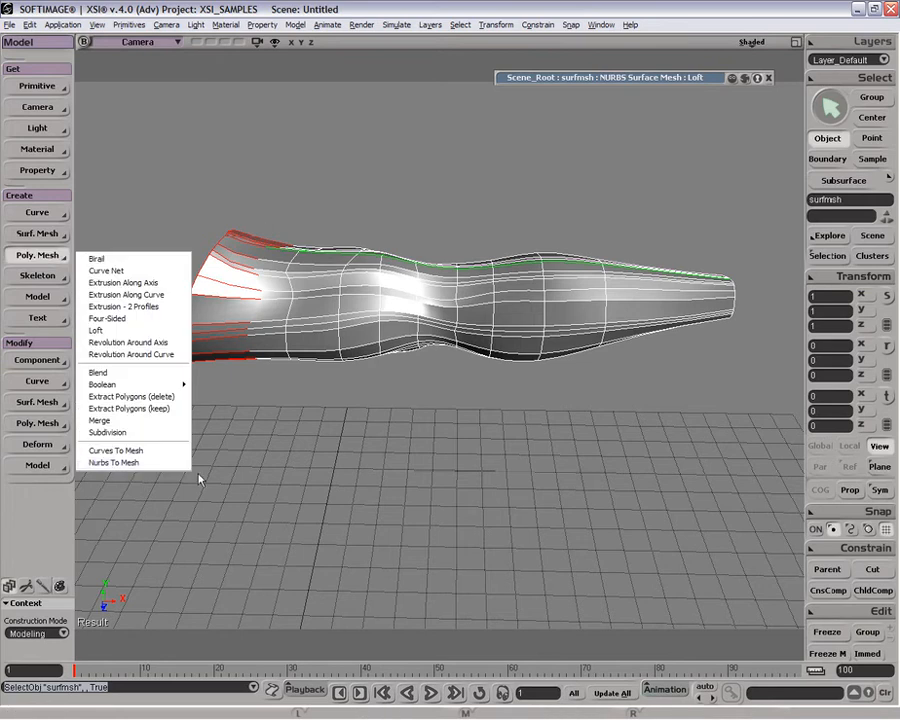
{"action": "left_click", "coordinate": [114, 462]}
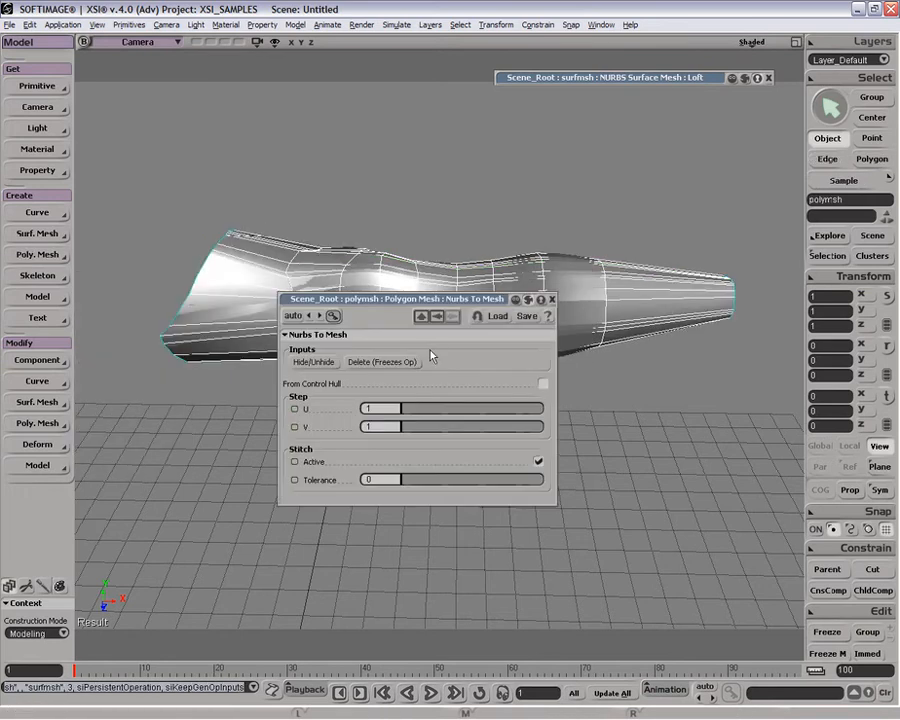
{"action": "left_click_drag", "start_coordinate": [416, 300], "coordinate": [700, 100]}
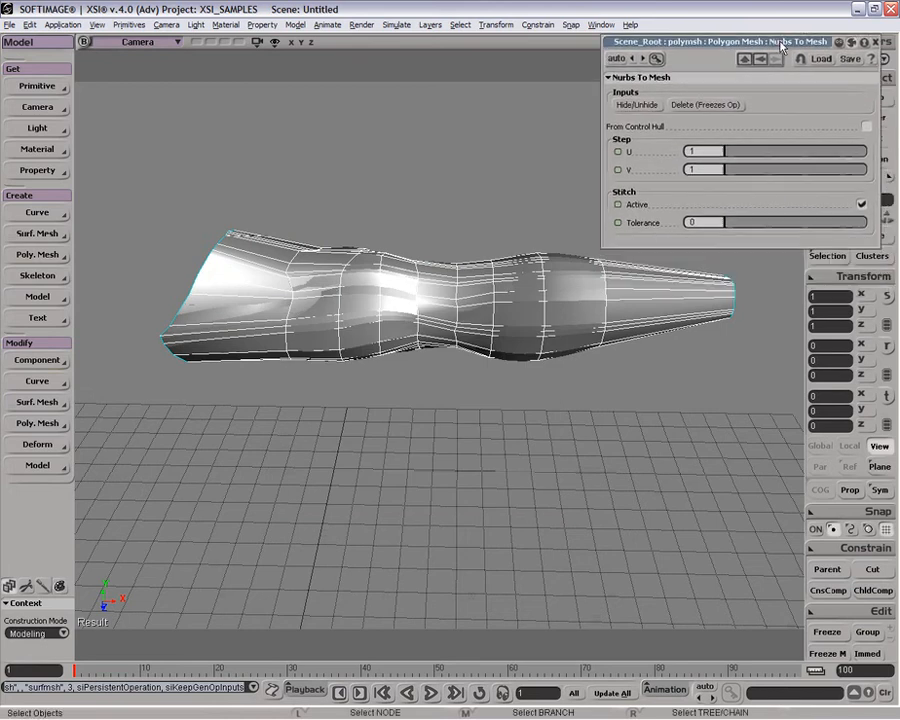
{"action": "mouse_move", "coordinate": [424, 270]}
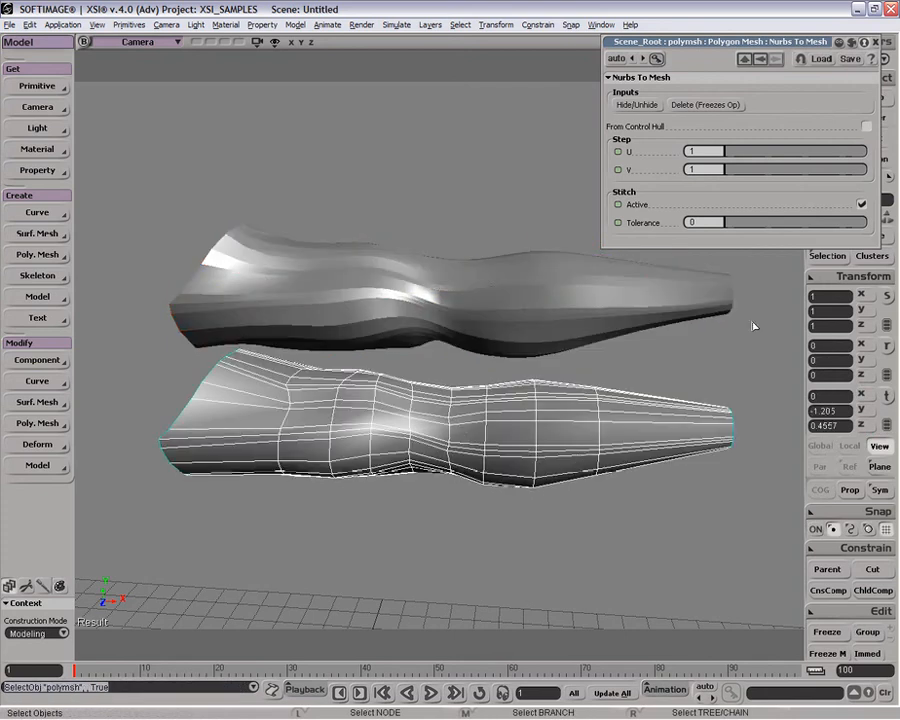
{"action": "mouse_move", "coordinate": [252, 374]}
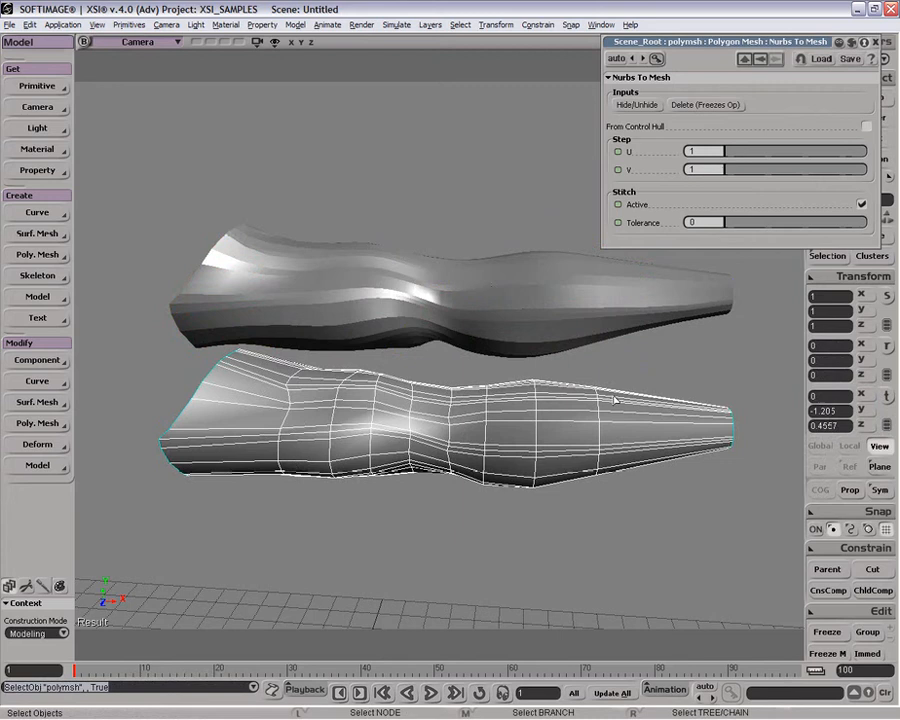
{"action": "mouse_move", "coordinate": [762, 182]}
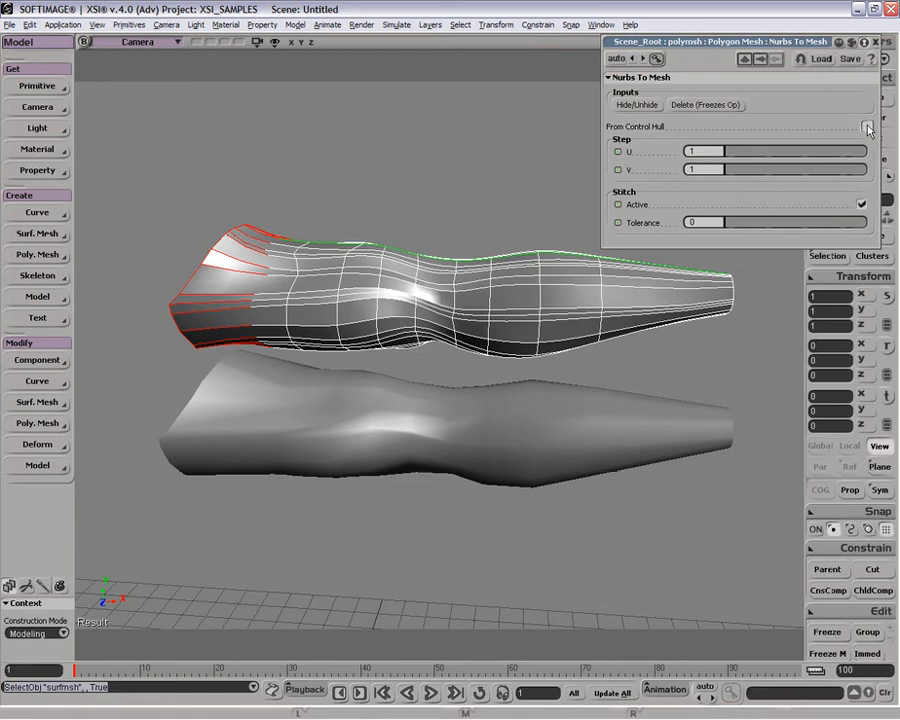
Show NURBS hulls in the viewport and enable From Control Hull in the Nurbs To Mesh settings
{"action": "left_click", "coordinate": [258, 42]}
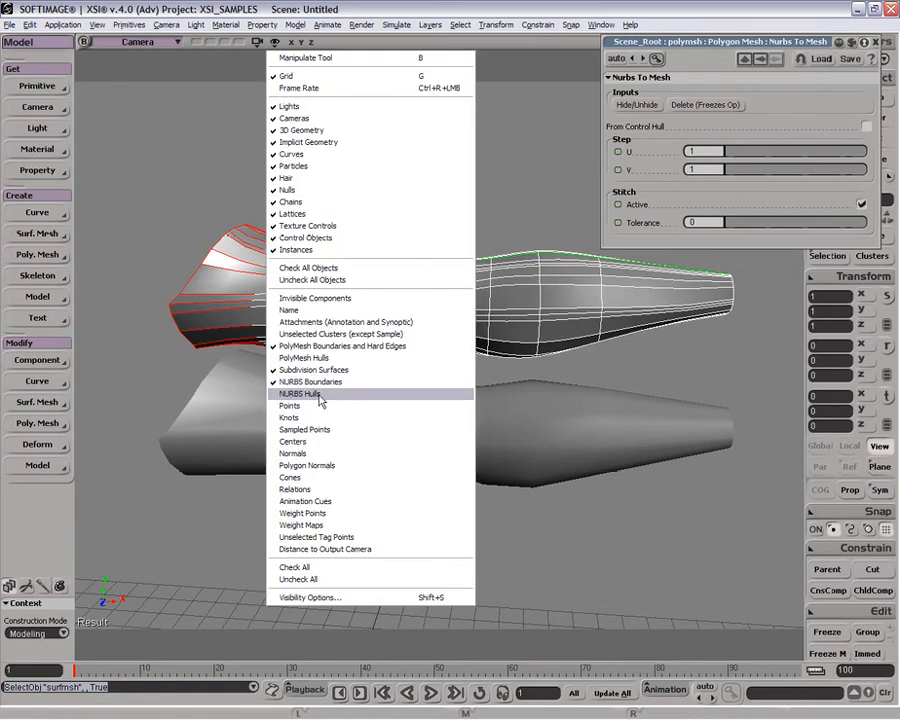
{"action": "left_click", "coordinate": [304, 392]}
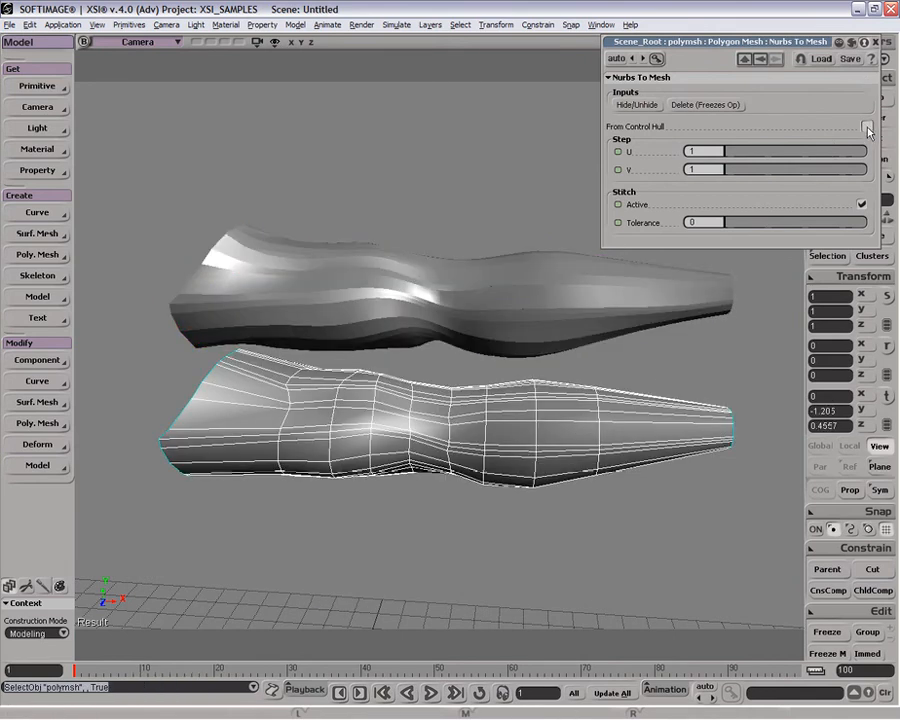
{"action": "left_click", "coordinate": [866, 126]}
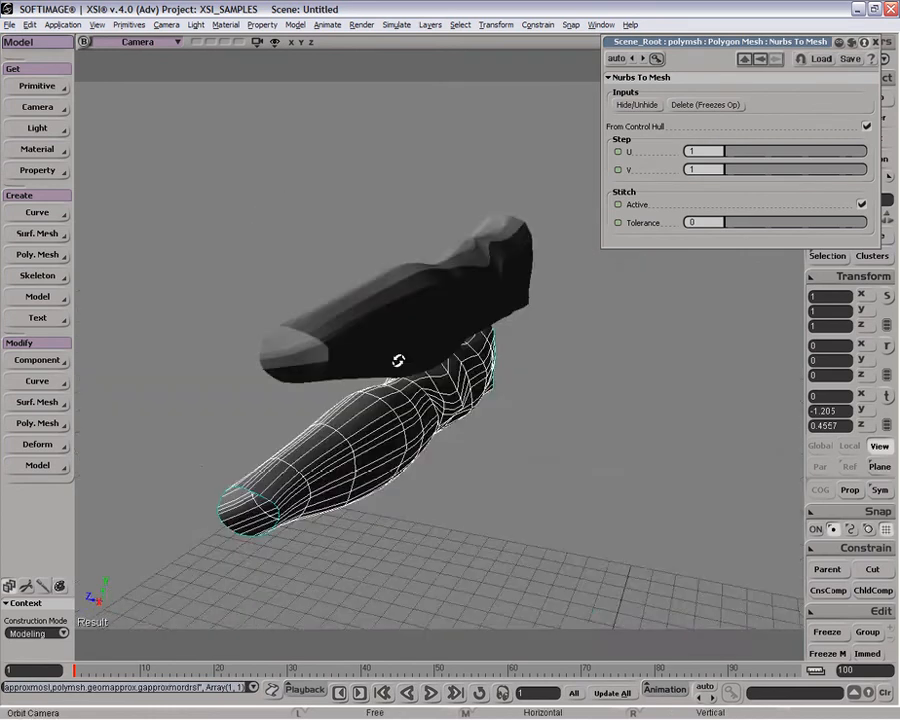
{"action": "left_click_drag", "start_coordinate": [396, 360], "coordinate": [510, 376]}
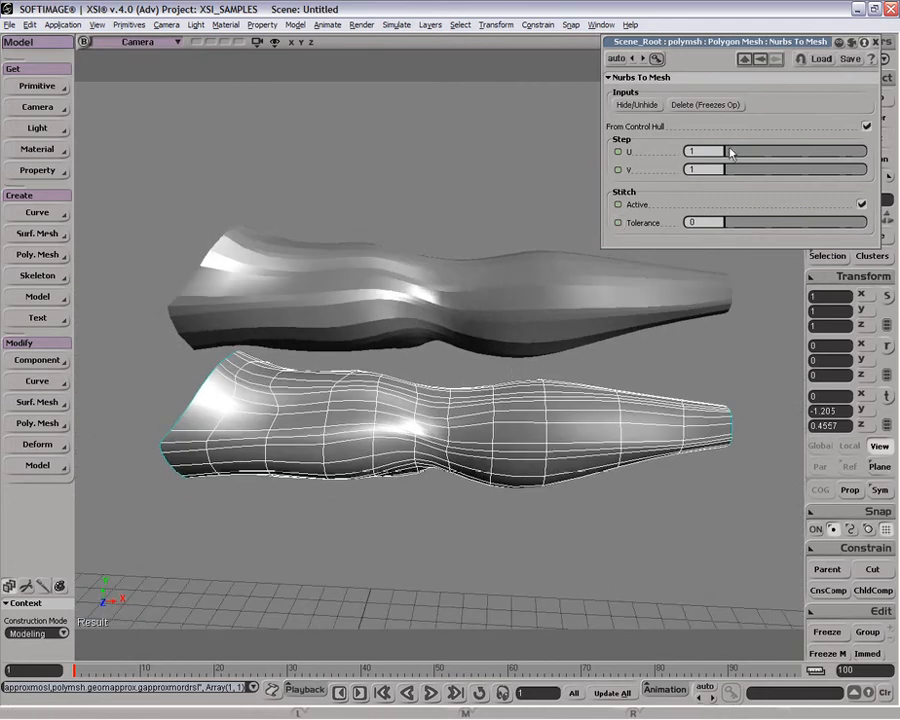
Raise the Nurbs To Mesh Step U value to 2 for more subdivisions along U
{"action": "left_click", "coordinate": [730, 168]}
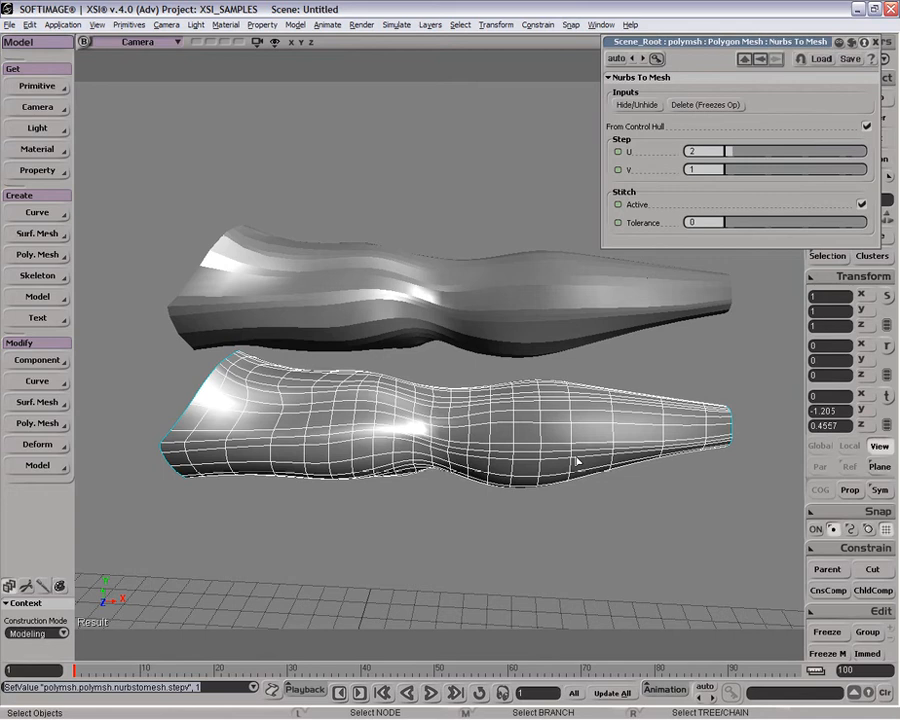
{"action": "mouse_move", "coordinate": [492, 214]}
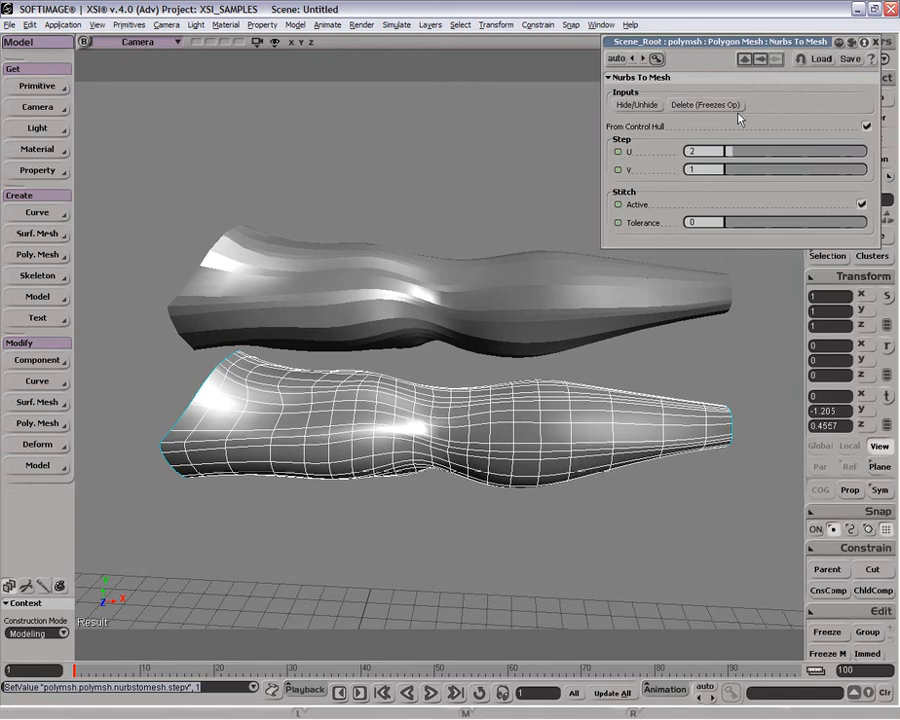
{"action": "mouse_move", "coordinate": [706, 110]}
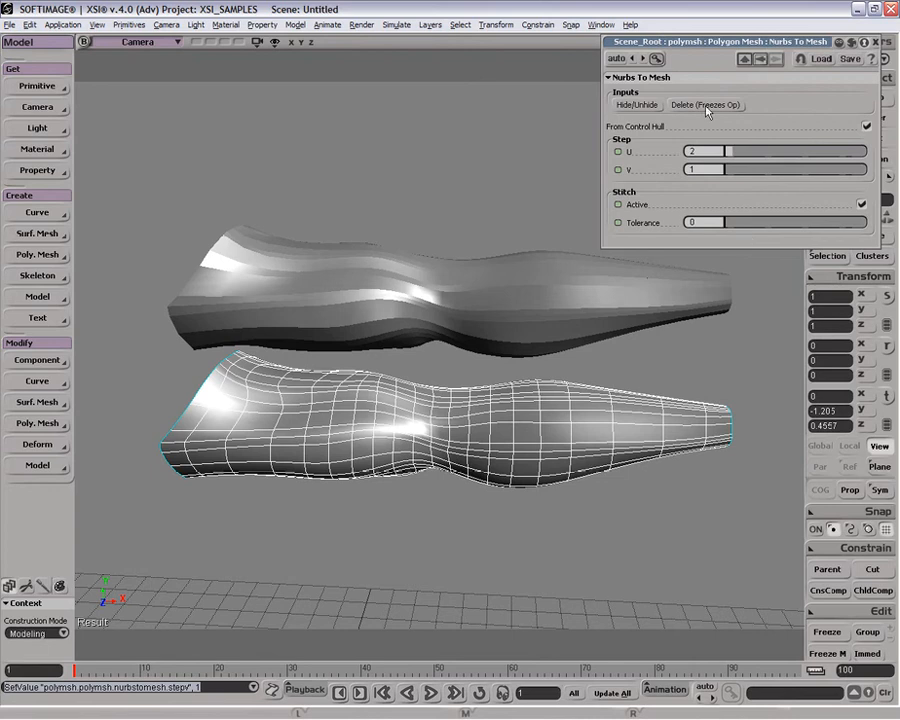
{"action": "mouse_move", "coordinate": [870, 144]}
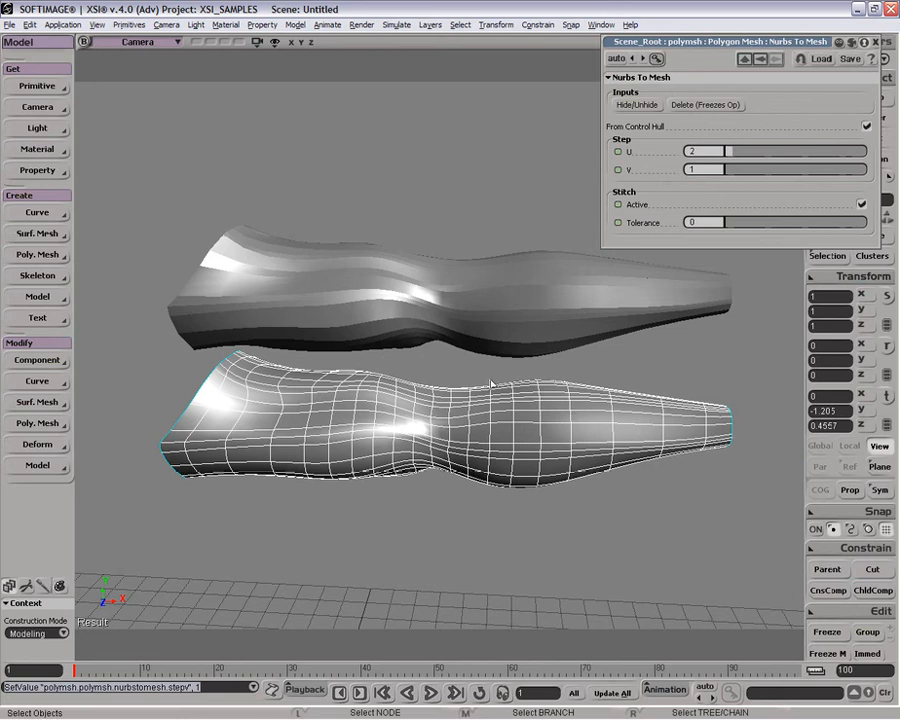
{"action": "mouse_move", "coordinate": [816, 116]}
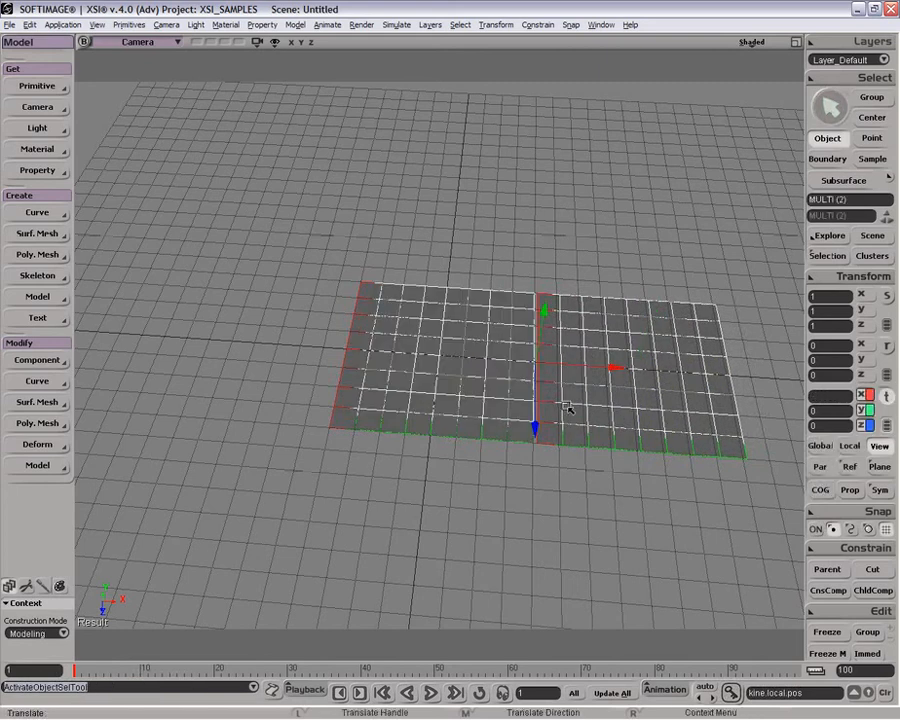
Assemble the two flat NURBS grids into one surface mesh, accepting the default tolerance
{"action": "left_click", "coordinate": [36, 234]}
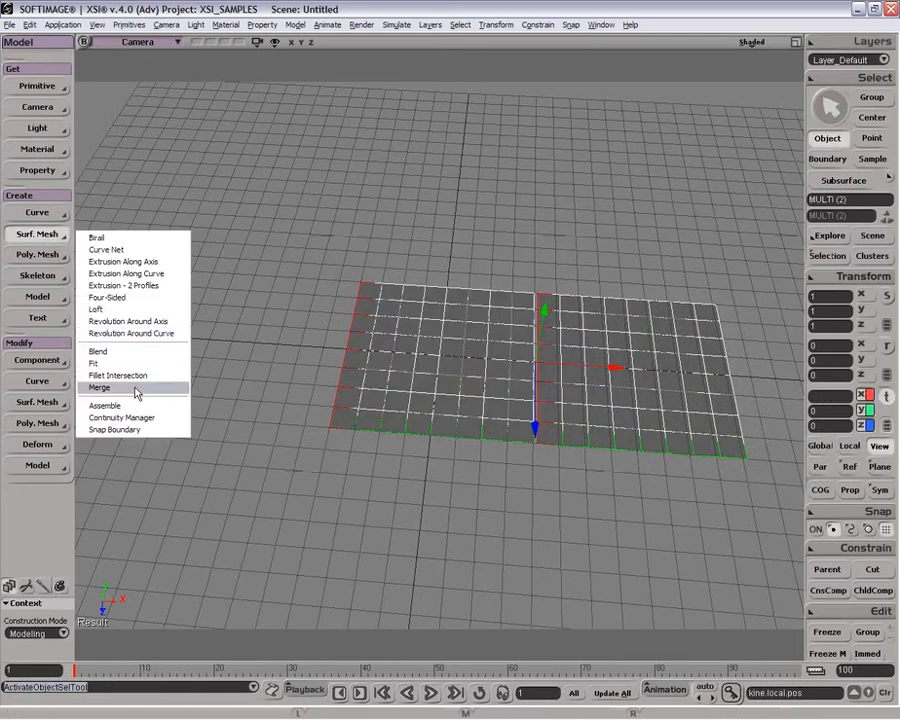
{"action": "left_click", "coordinate": [104, 404]}
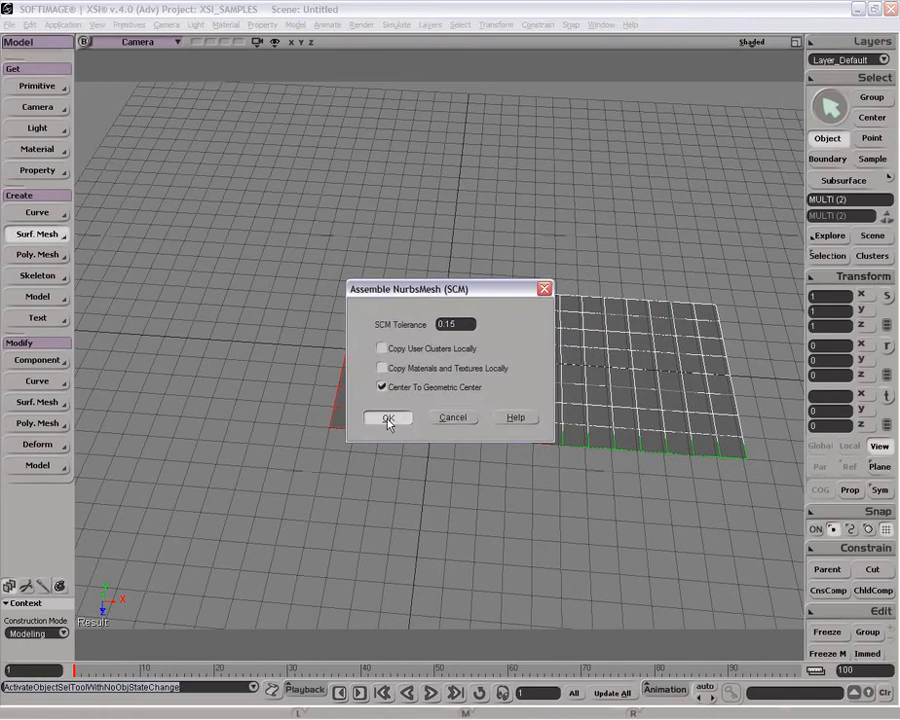
{"action": "left_click", "coordinate": [388, 418]}
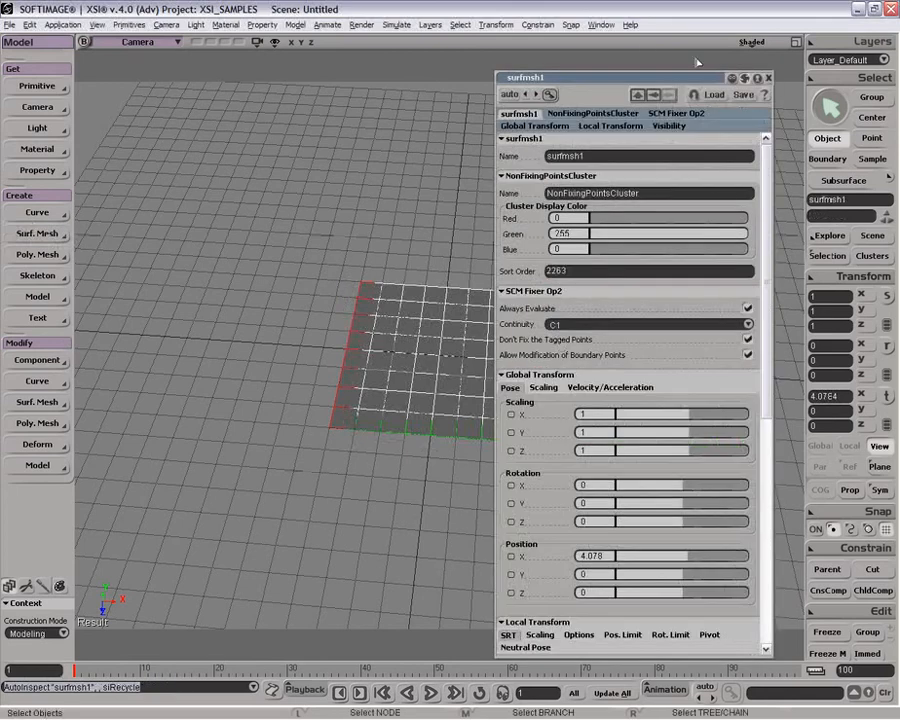
{"action": "left_click", "coordinate": [768, 78]}
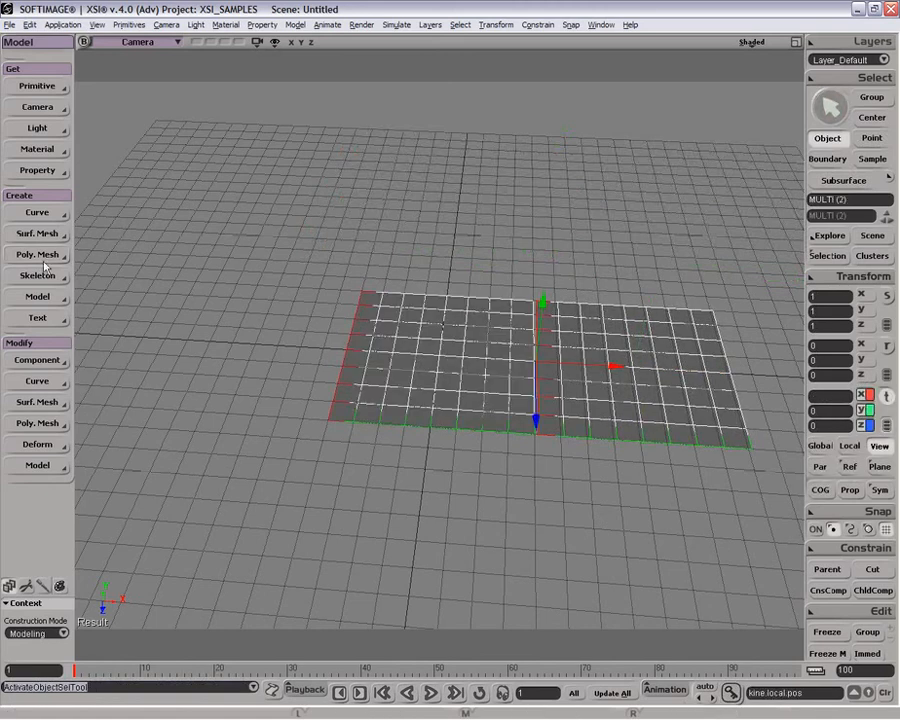
Reassemble the grids into one surface mesh stepping from a low half up to a raised half
{"action": "left_click", "coordinate": [36, 232]}
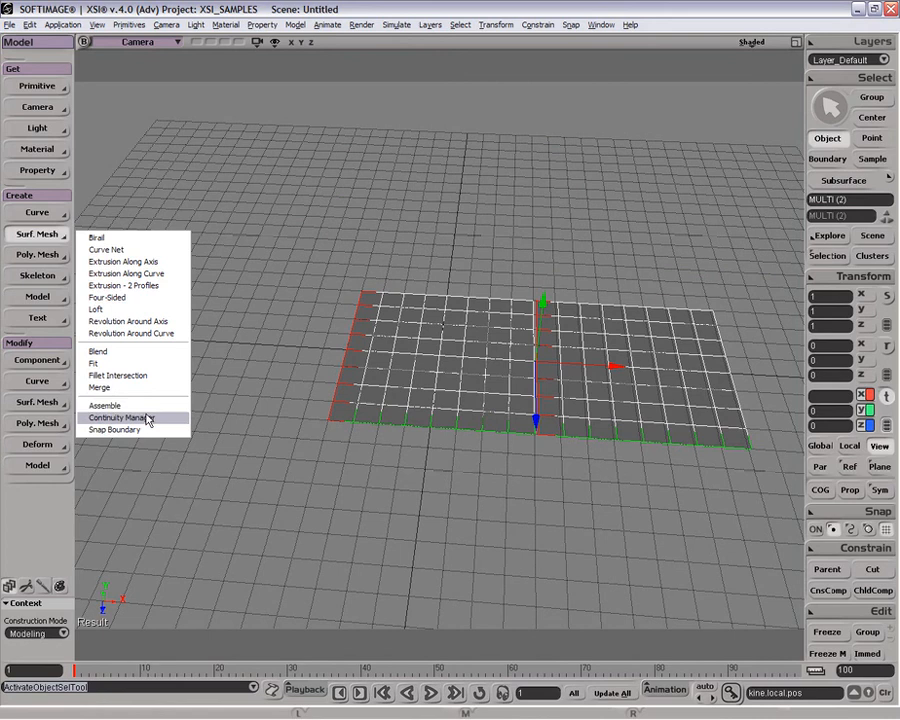
{"action": "left_click", "coordinate": [104, 404]}
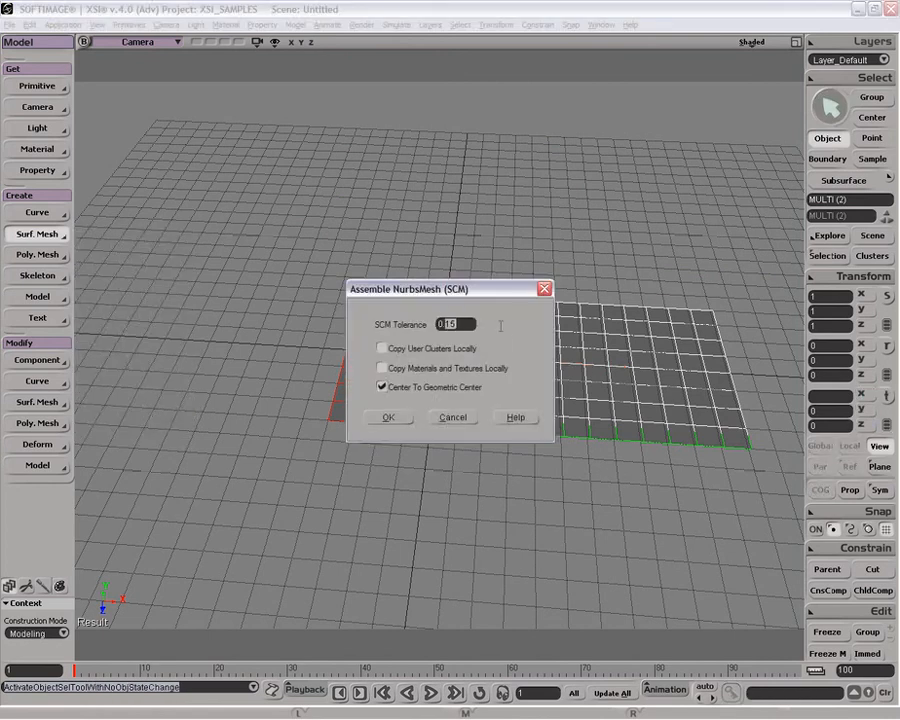
{"action": "left_click", "coordinate": [388, 418]}
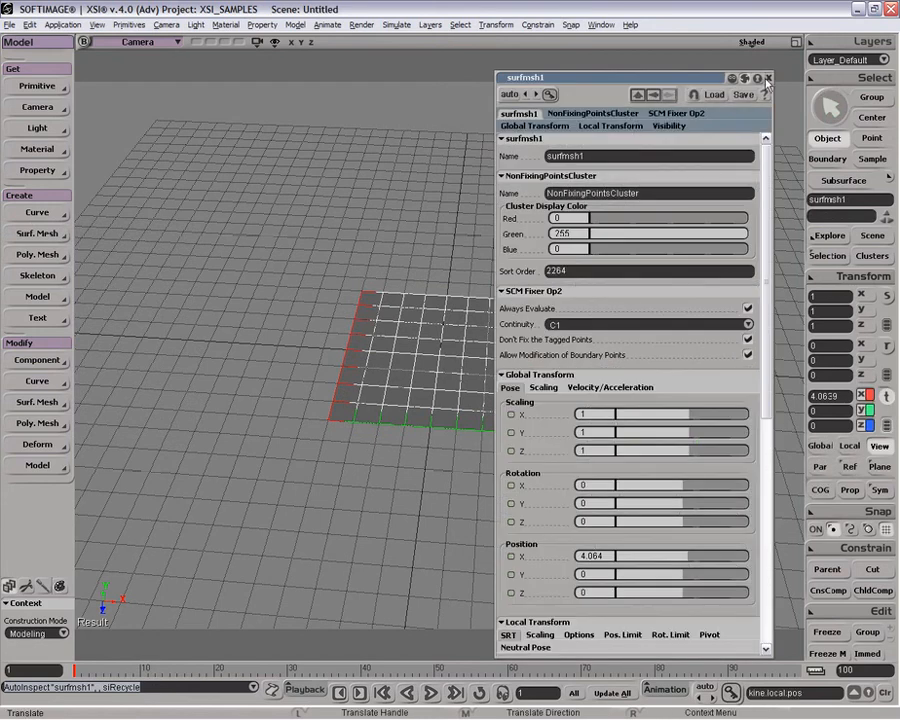
{"action": "left_click", "coordinate": [768, 78]}
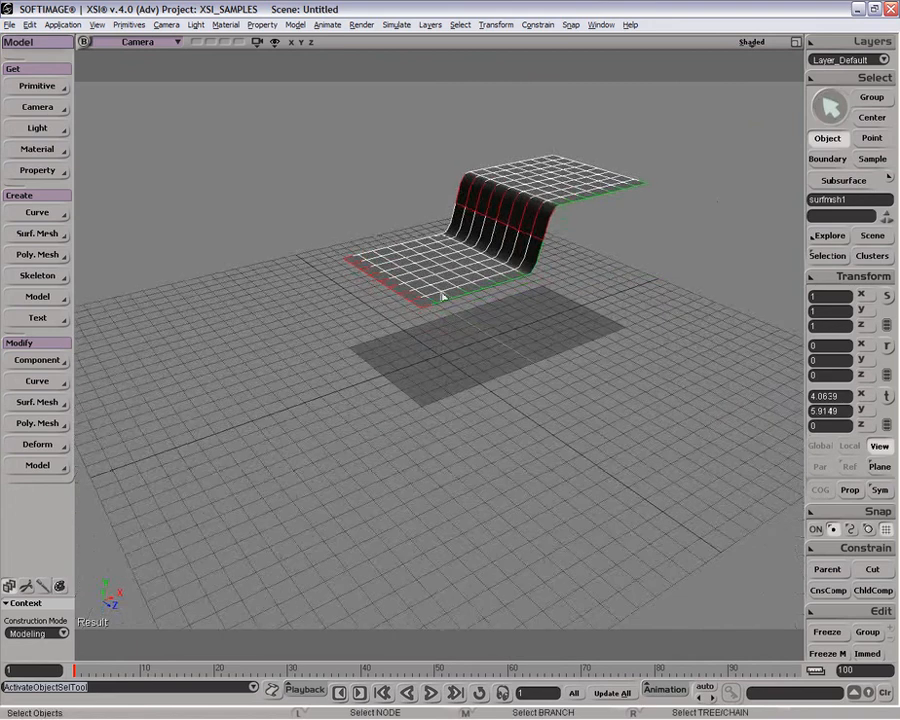
{"action": "mouse_move", "coordinate": [480, 212]}
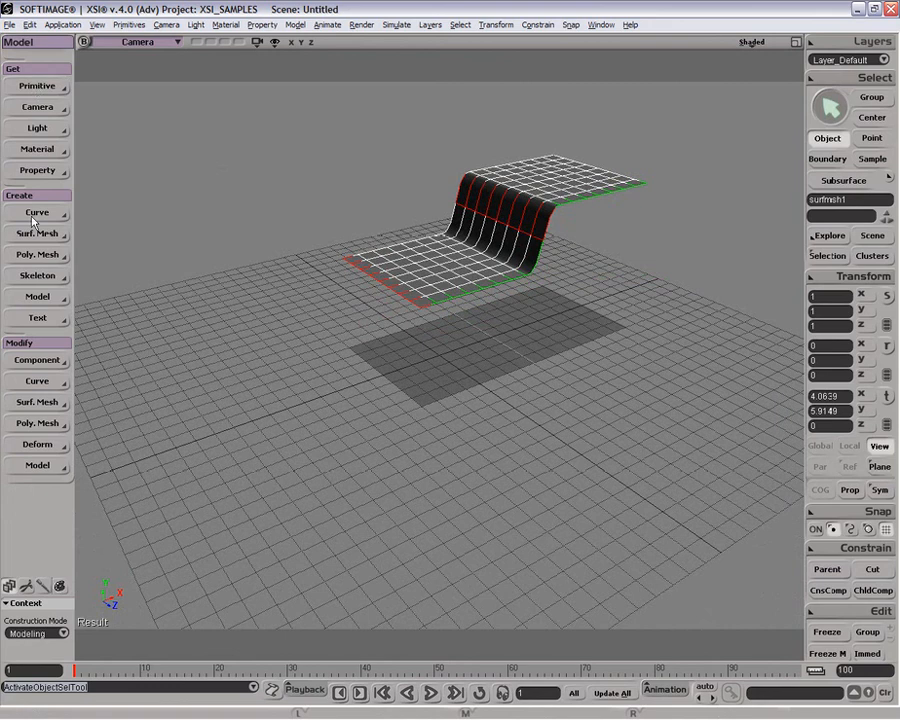
Convert the stepped surface mesh to a polygon mesh and select it together with the original surface
{"action": "left_click", "coordinate": [36, 254]}
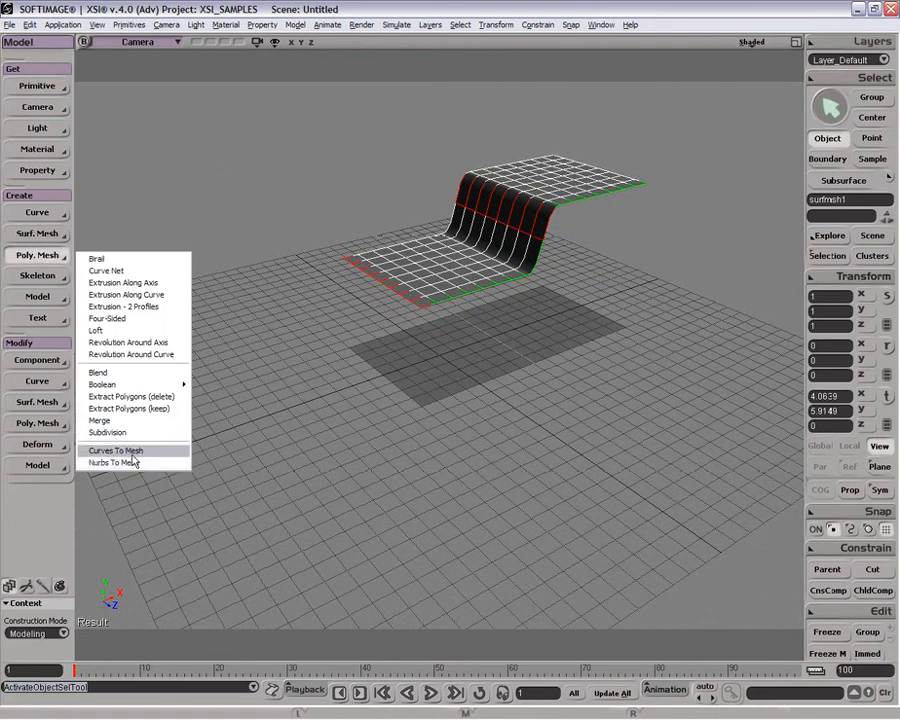
{"action": "left_click", "coordinate": [114, 462]}
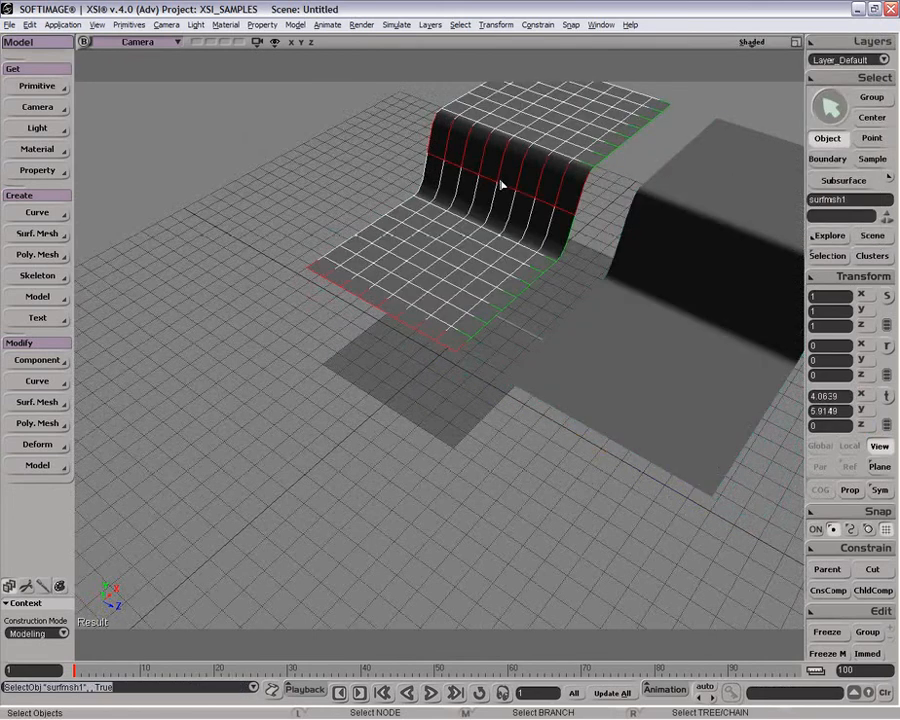
{"action": "left_click", "coordinate": [844, 180]}
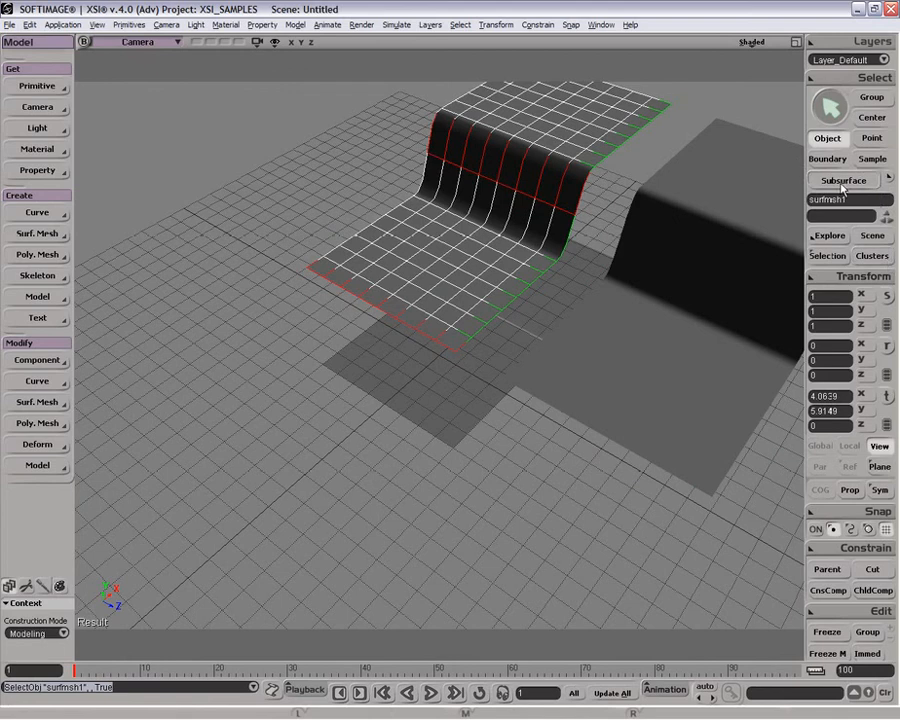
{"action": "left_click", "coordinate": [844, 180]}
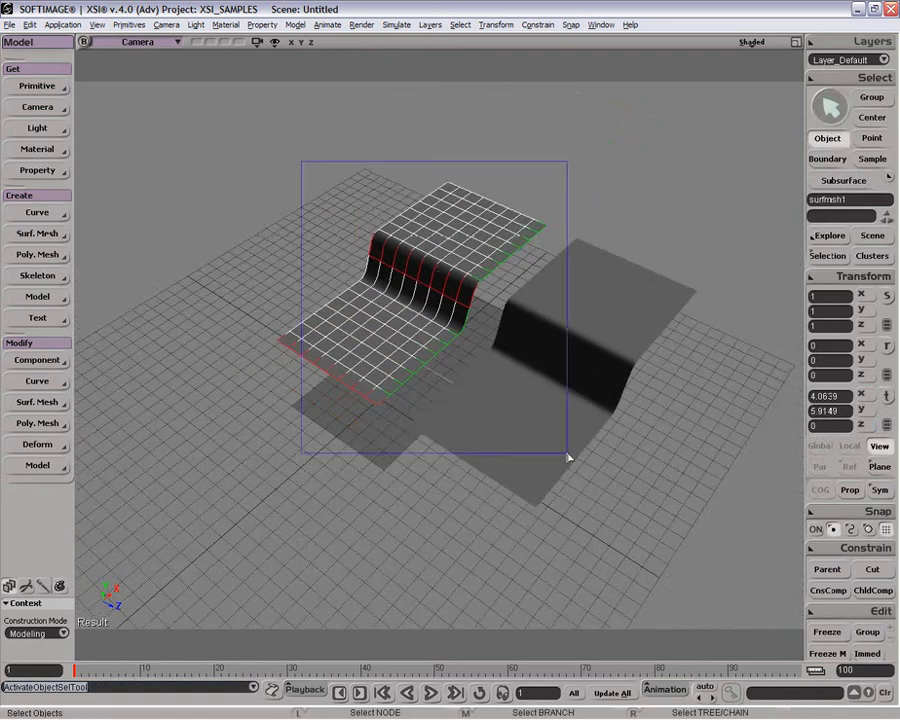
{"action": "left_click", "coordinate": [550, 340]}
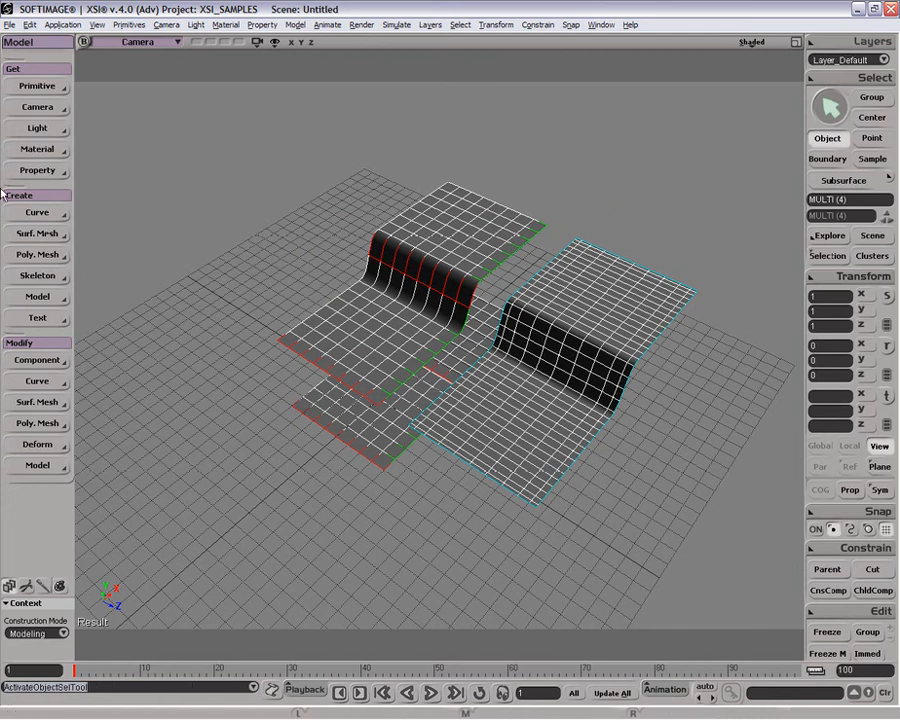
Show the Poly. Mesh creation commands in the Create panel after the Surf. Mesh list
{"action": "left_click", "coordinate": [36, 232]}
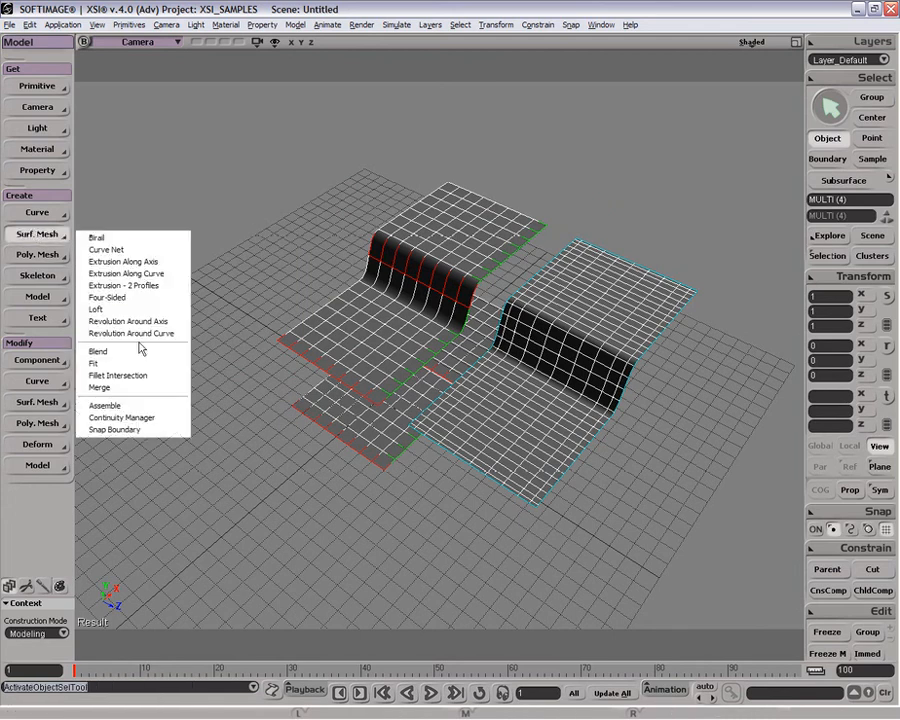
{"action": "mouse_move", "coordinate": [96, 308]}
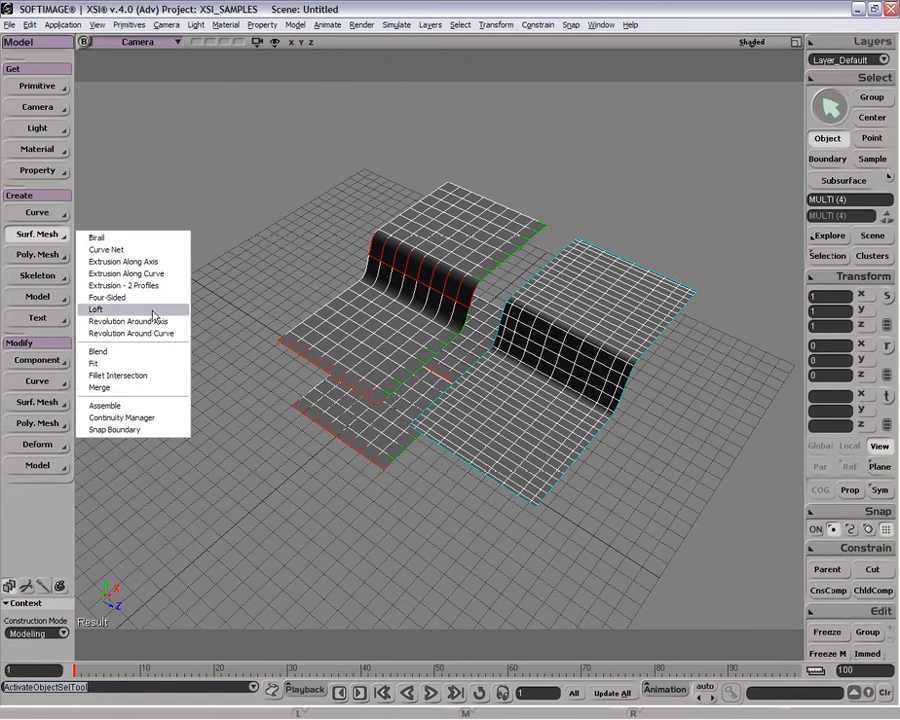
{"action": "left_click", "coordinate": [36, 256]}
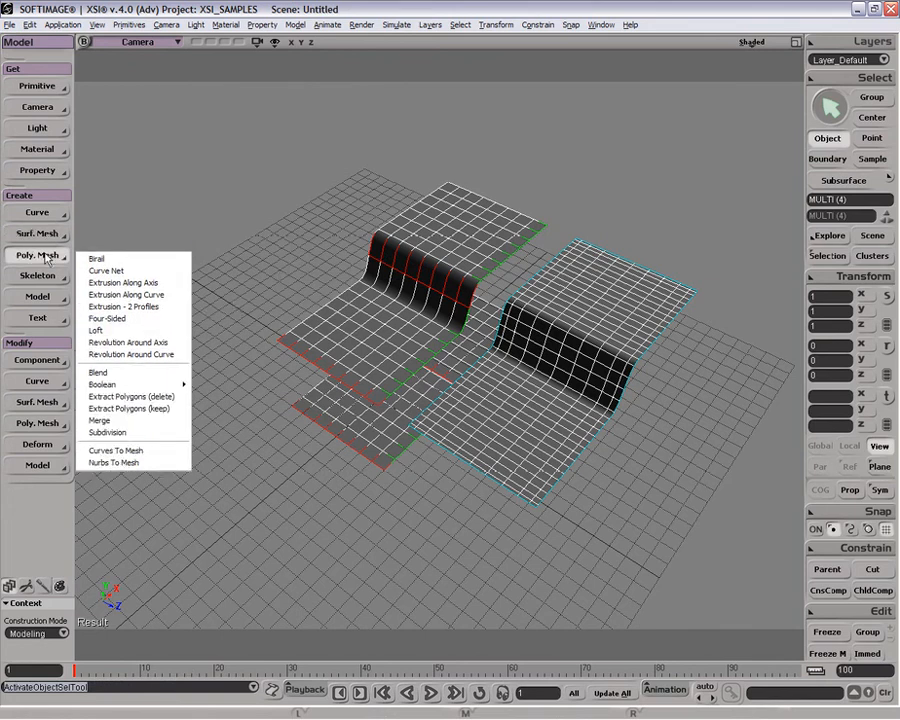